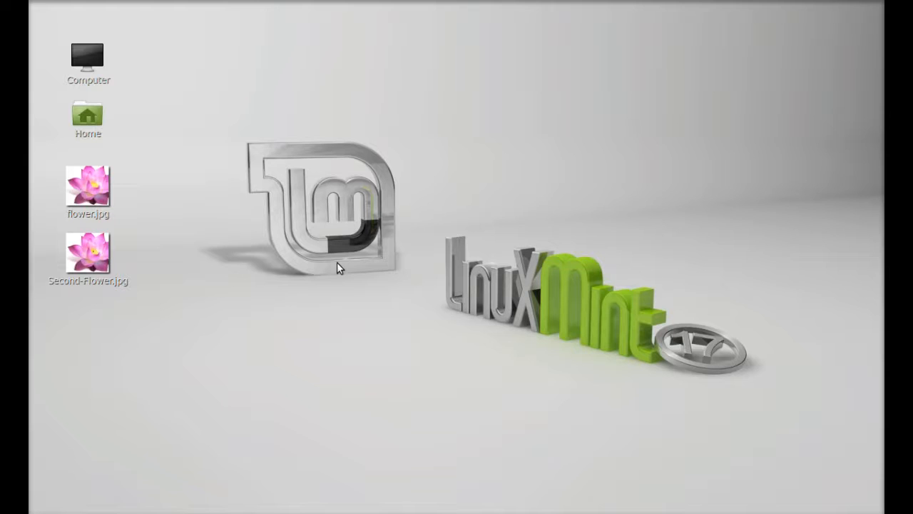
mouse_move(340, 264)
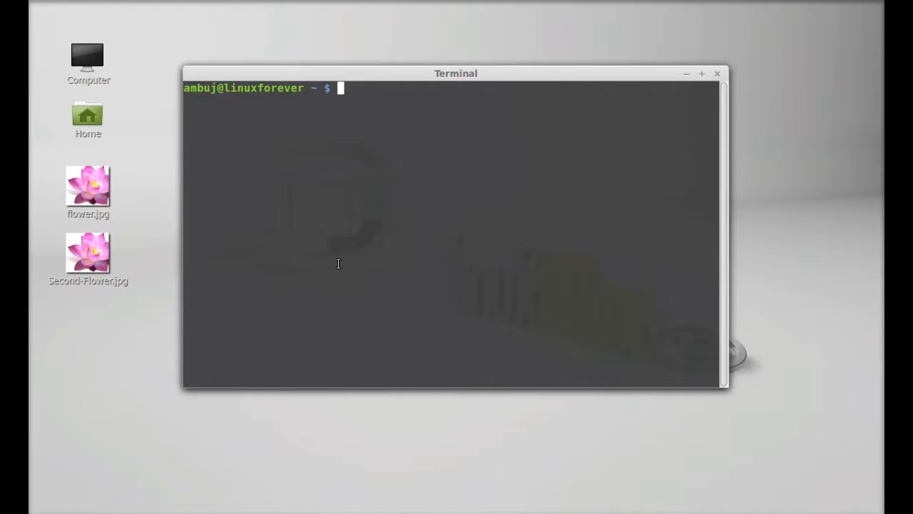
Add the ppa:dhor/myway repository using sudo add-apt-repository
text(sudo)
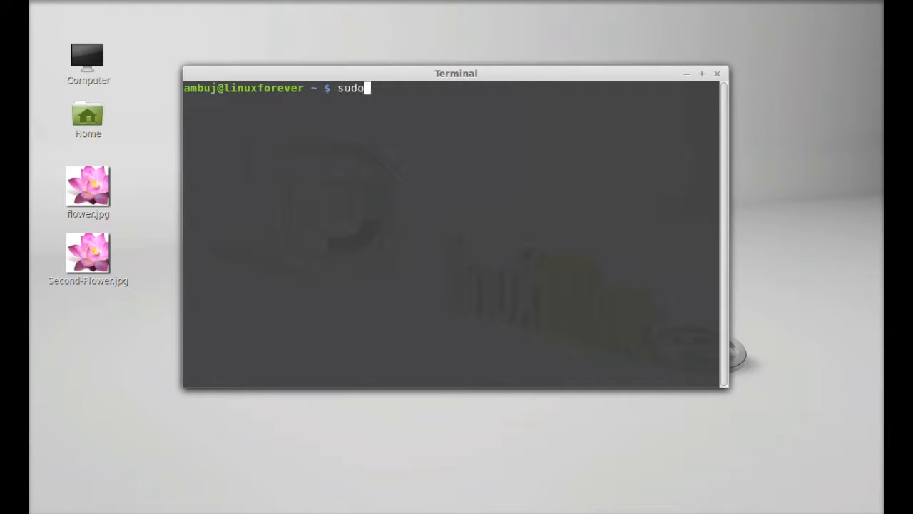
text(add-ap)
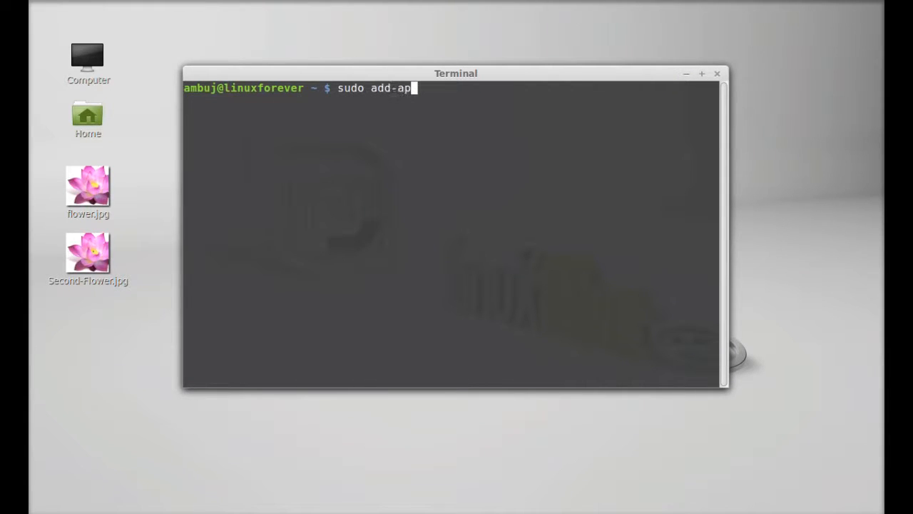
text(t-repo)
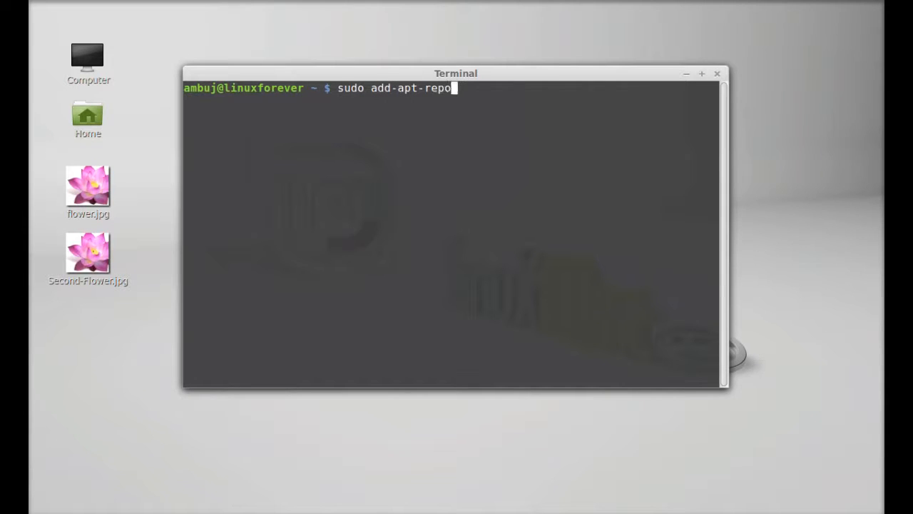
text(sitory p)
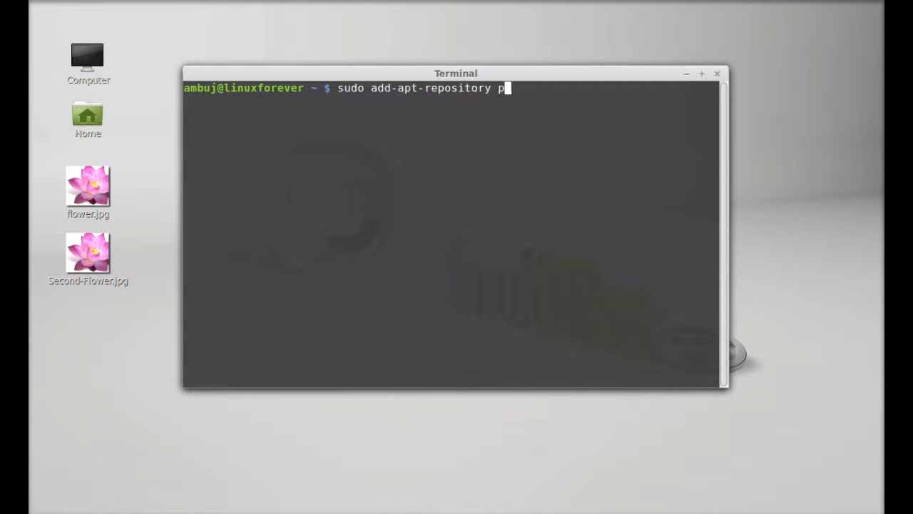
text(pa:)
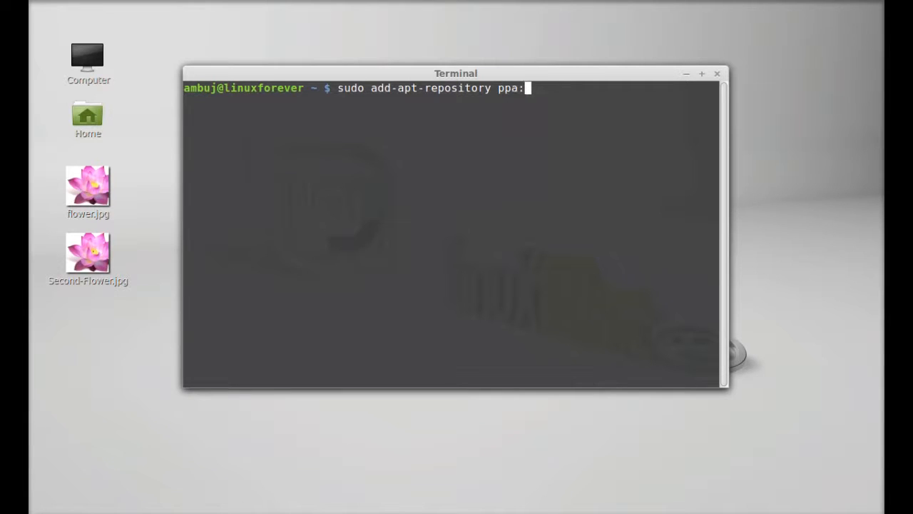
text(dh)
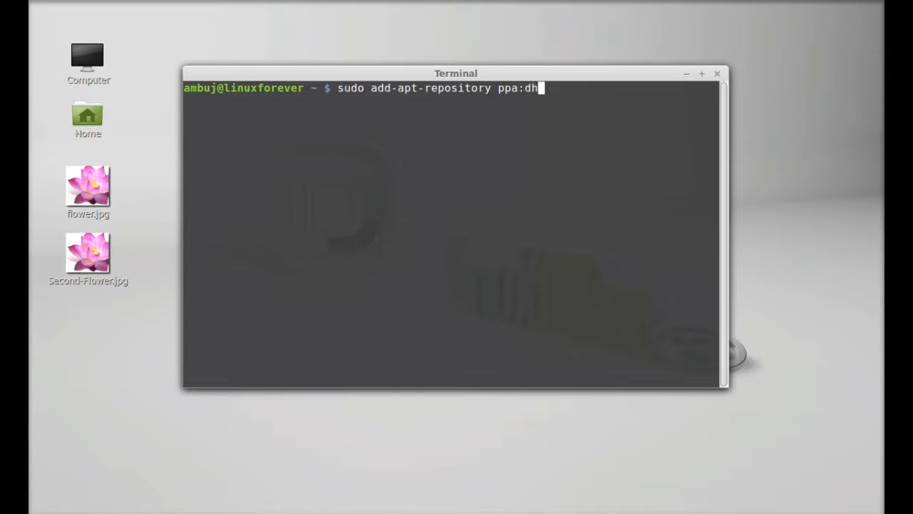
text(or/)
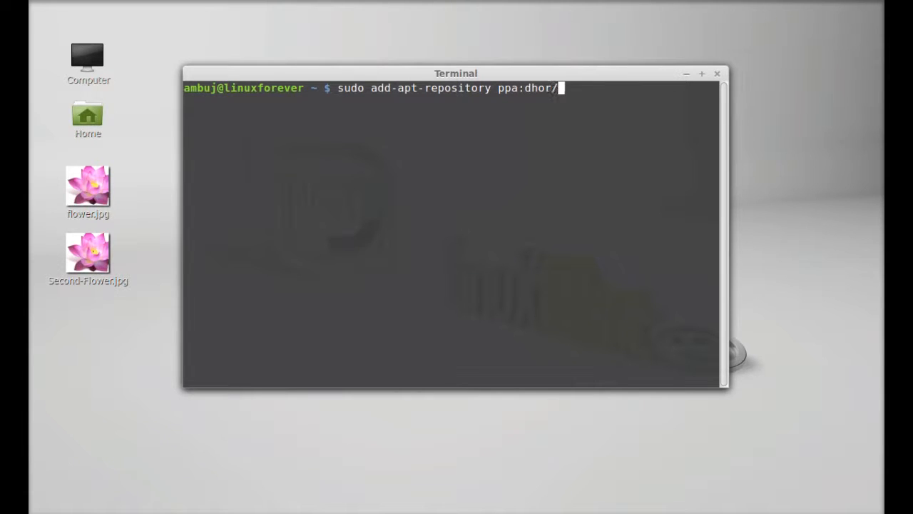
text(myway)
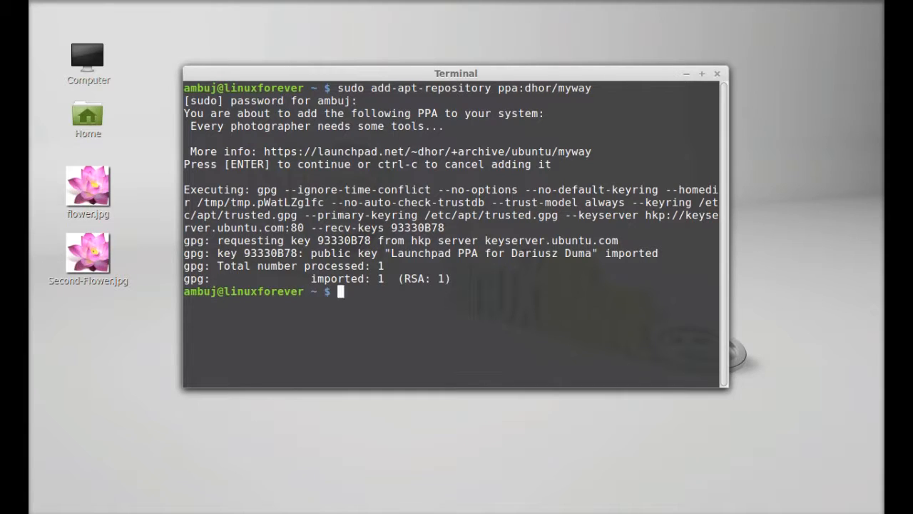
text(sudo apt)
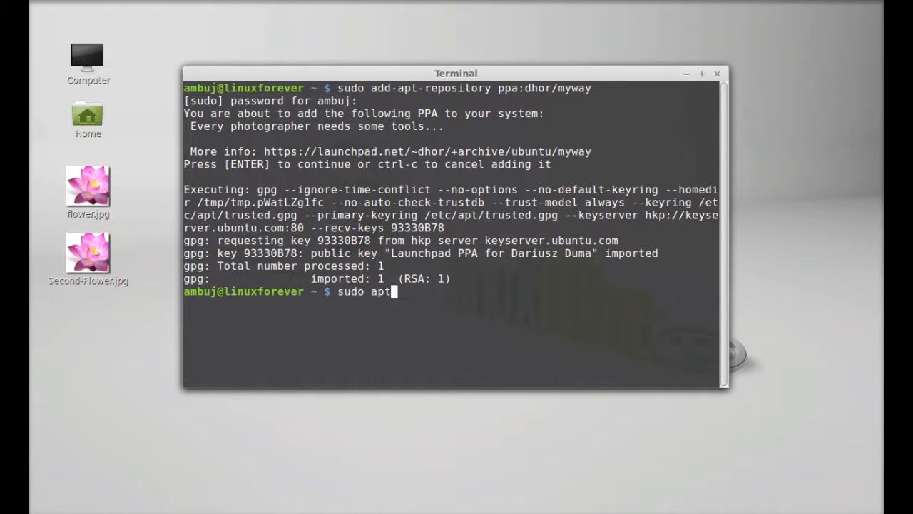
Run apt-get update, install the diffimg package, and close the terminal
text(-get upda)
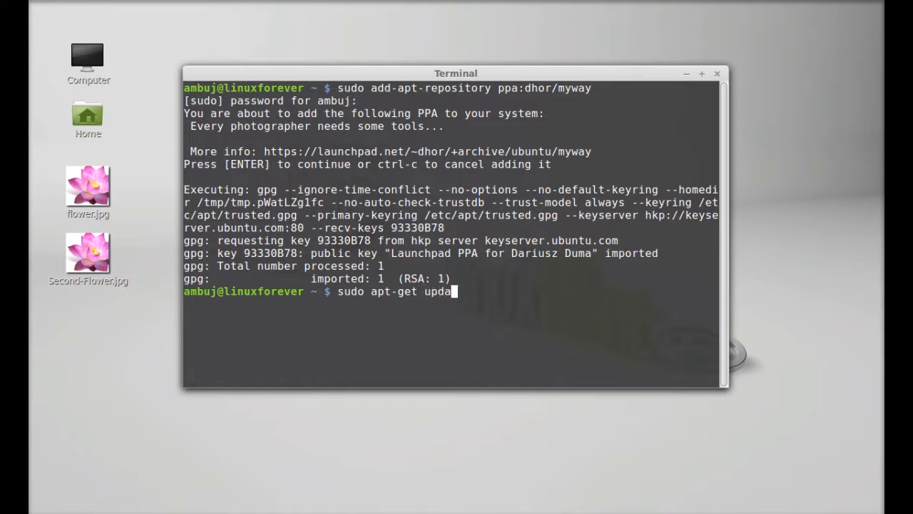
key(Return)
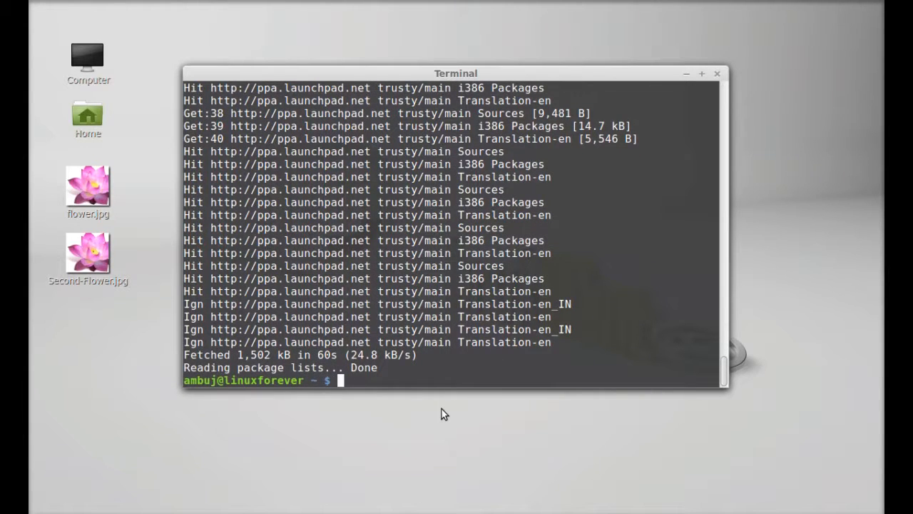
text(sudo ap)
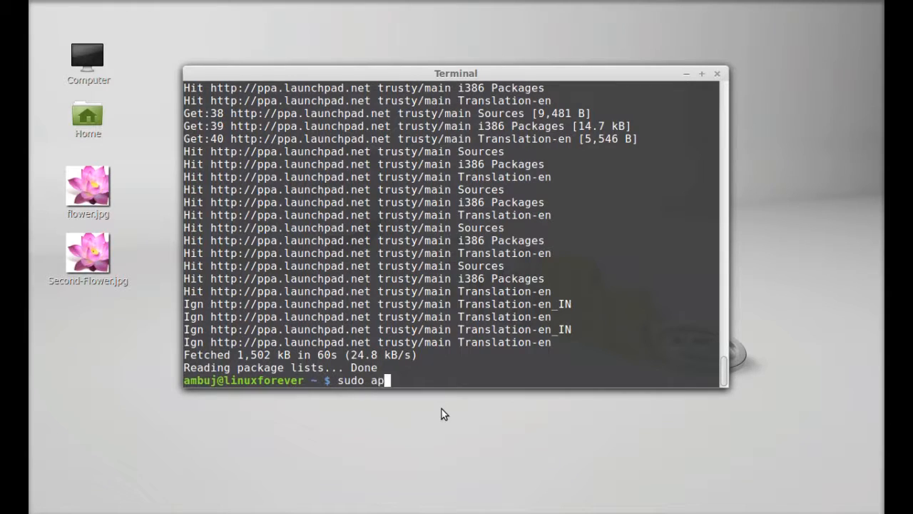
text(t-get ins)
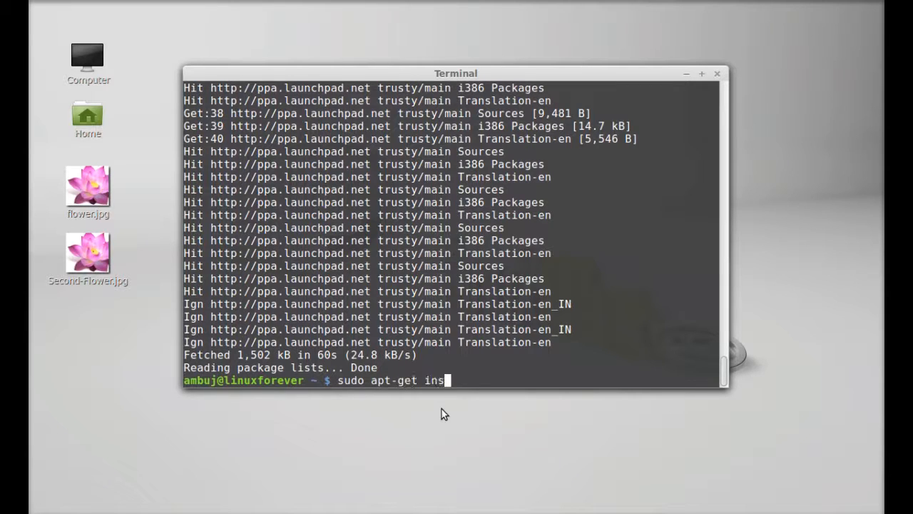
text(tall dif)
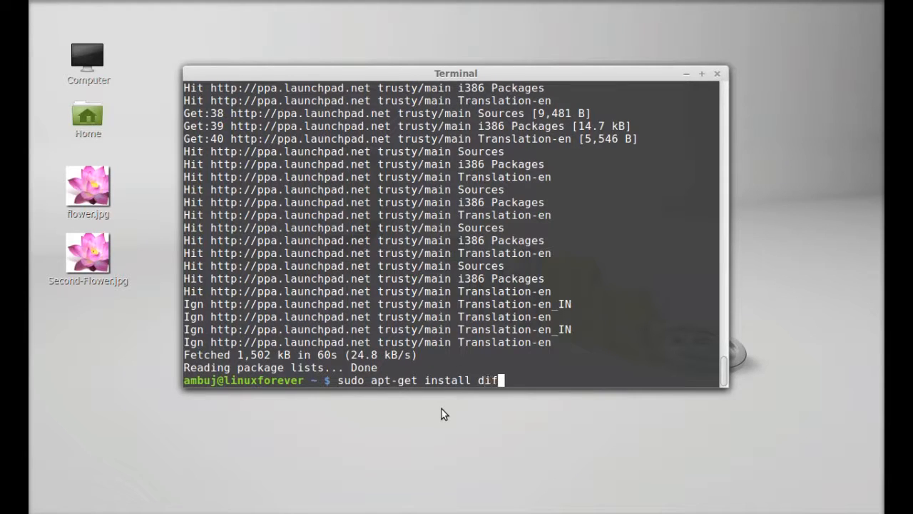
text(fimg)
text(y)
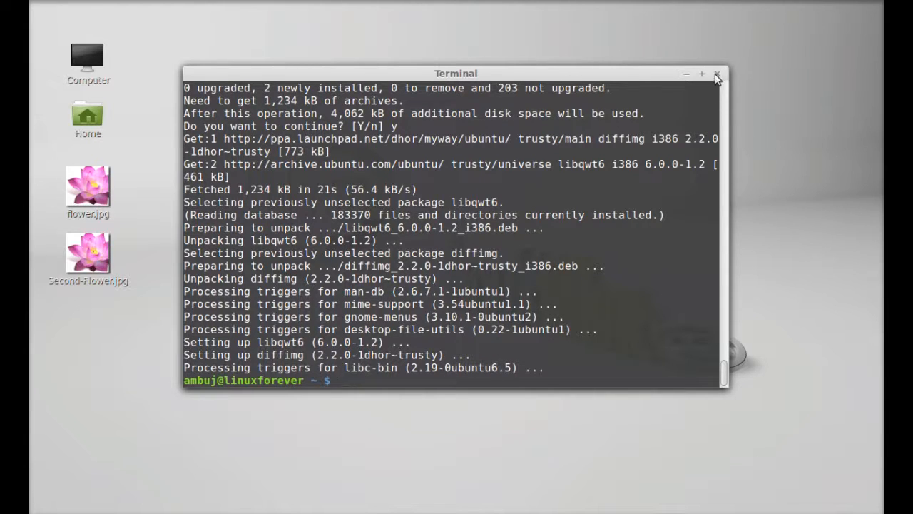
click(718, 74)
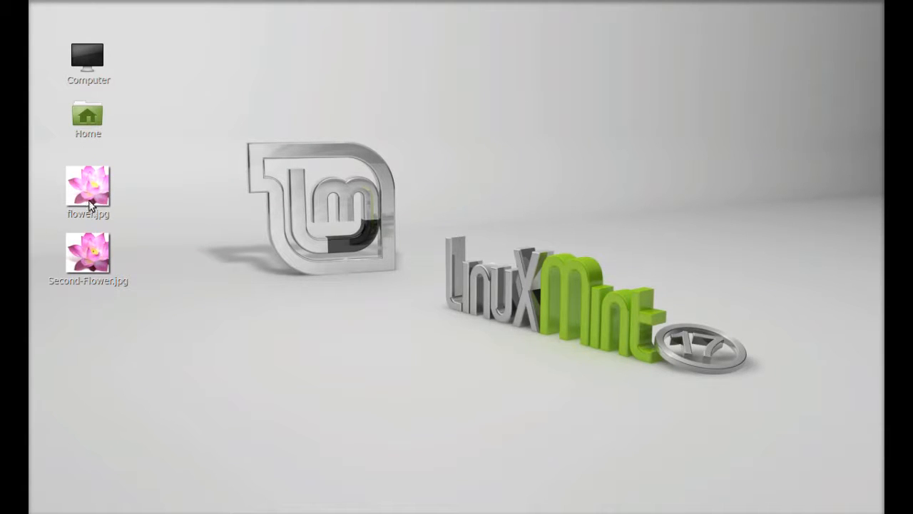
View flower.jpg, then Second-Flower.jpg with its letter A, and close the viewer
click(87, 187)
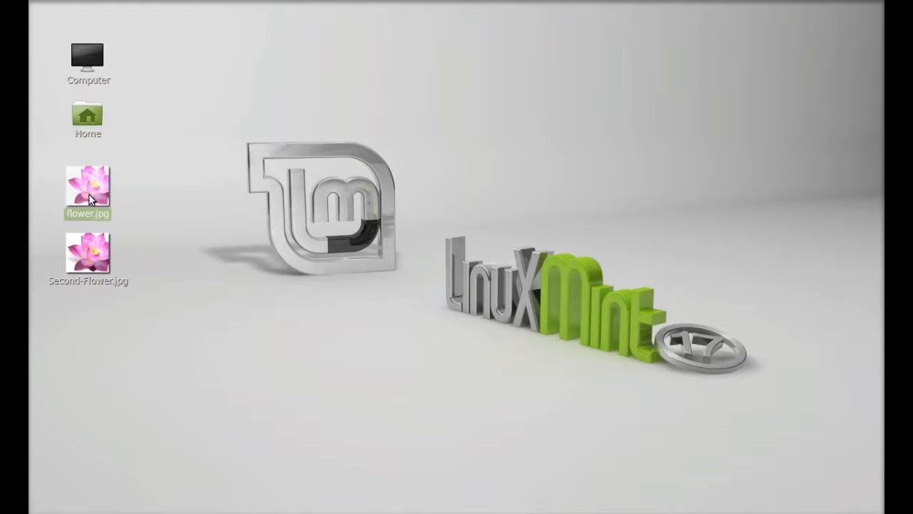
double_click(87, 186)
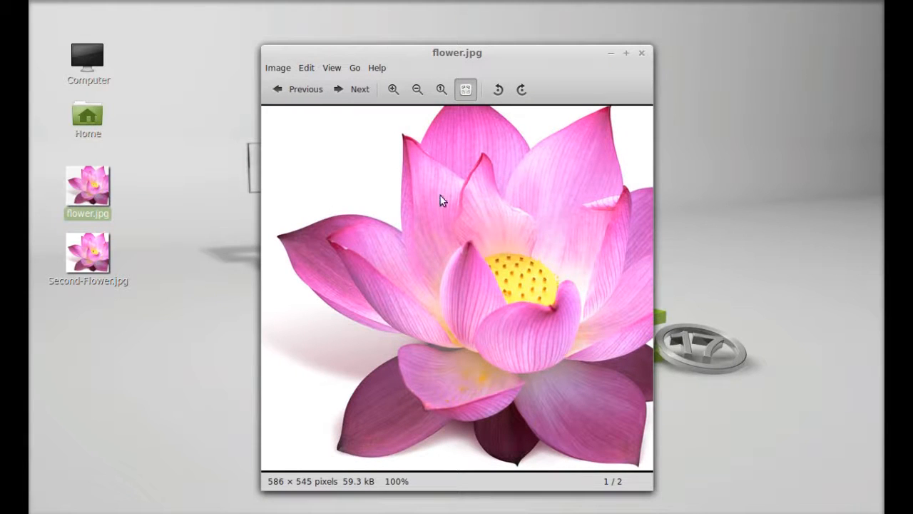
mouse_move(384, 217)
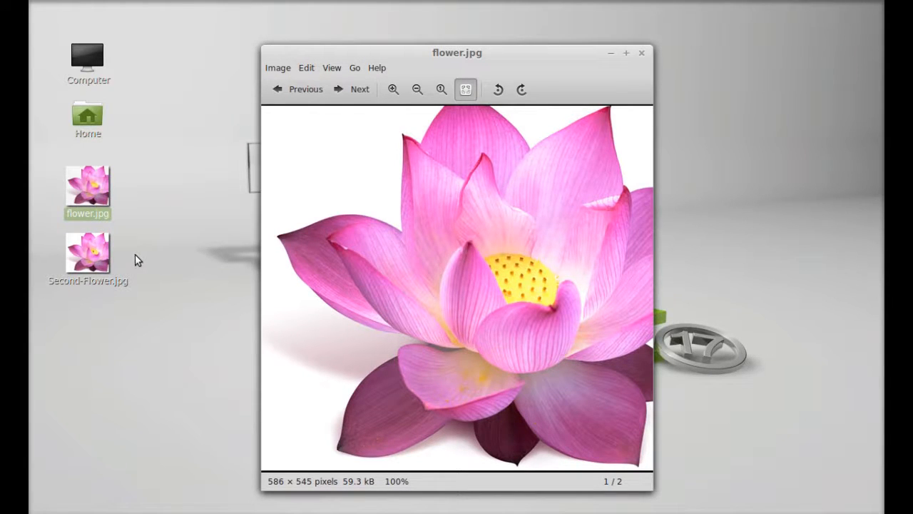
click(88, 254)
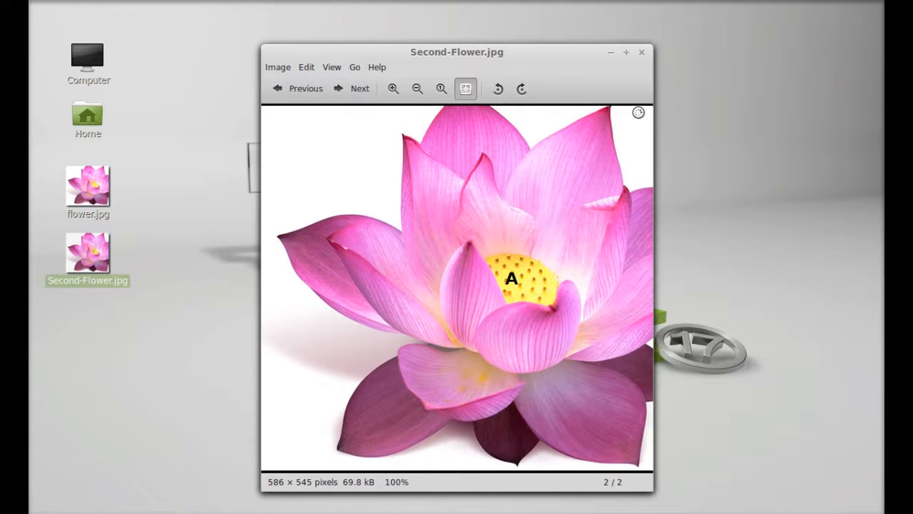
click(299, 88)
text(d)
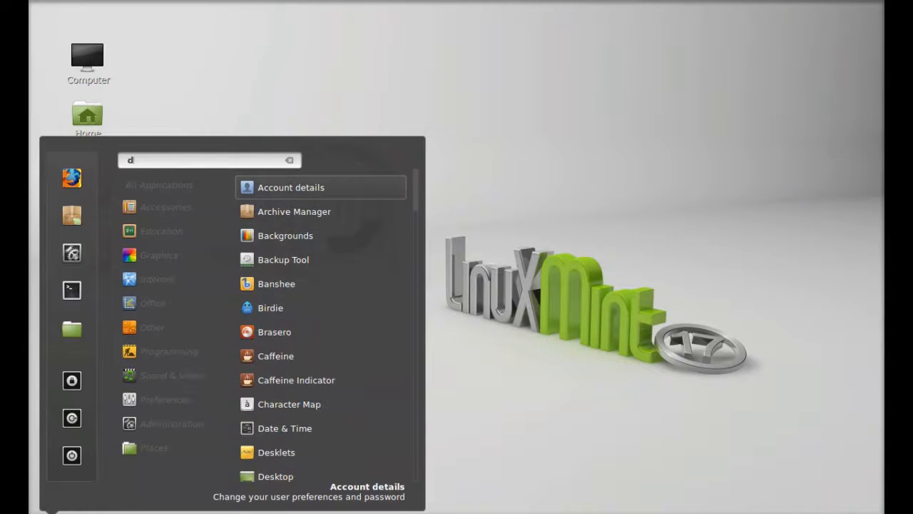
Search the menu for 'diffi' and launch DiffImg
text(iffi)
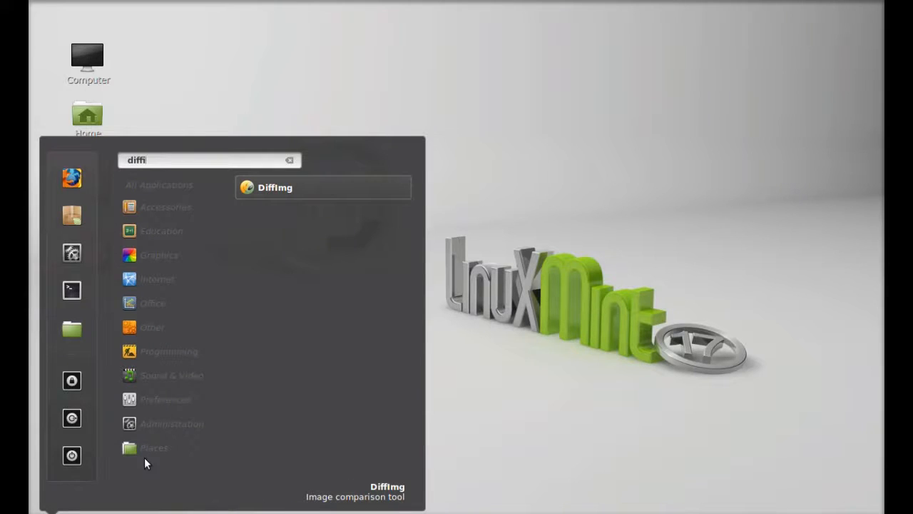
click(274, 187)
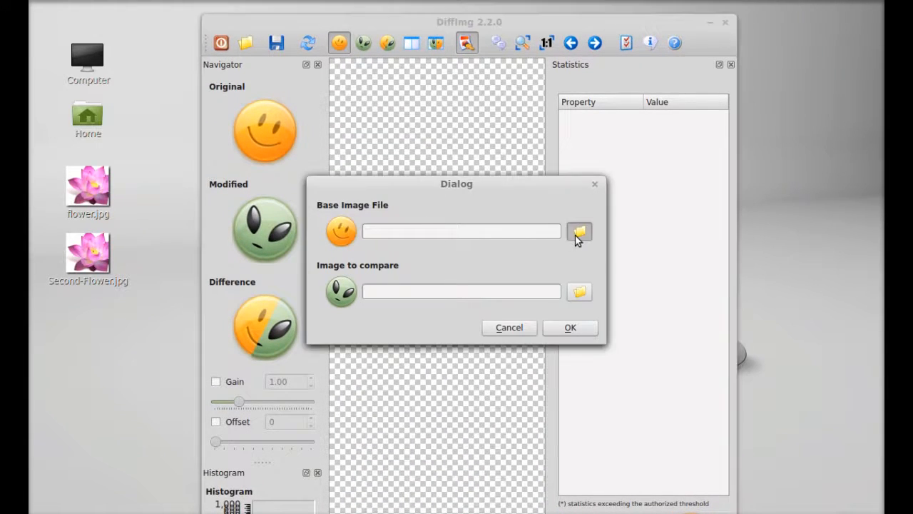
Pick Desktop flower.jpg as base and Second-Flower.jpg as comparison, then compare
click(578, 230)
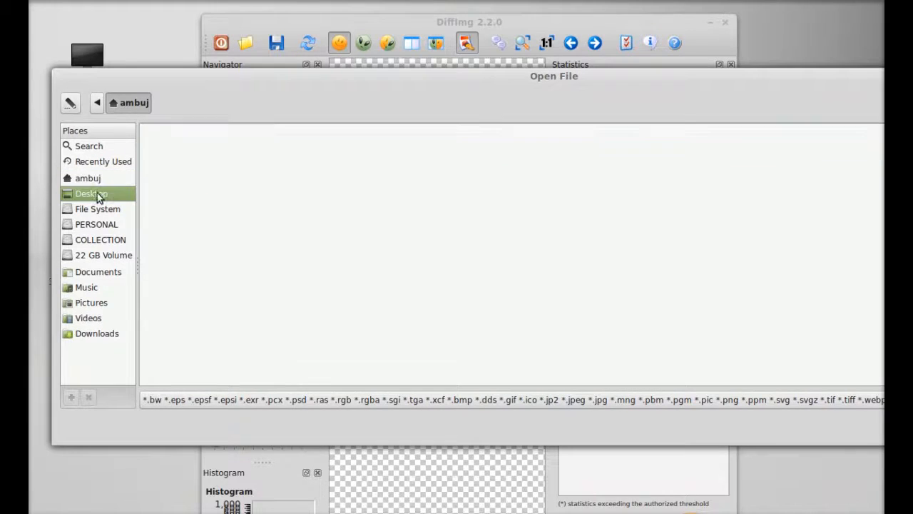
click(91, 194)
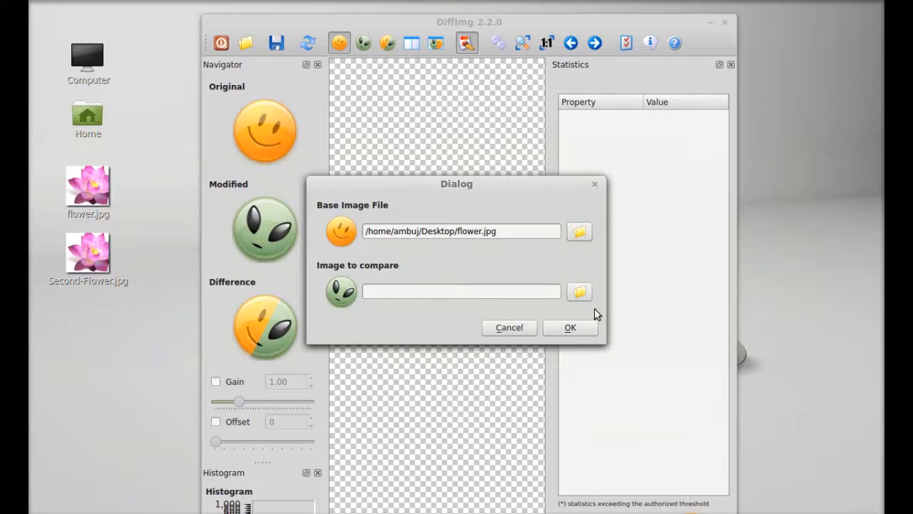
mouse_move(358, 303)
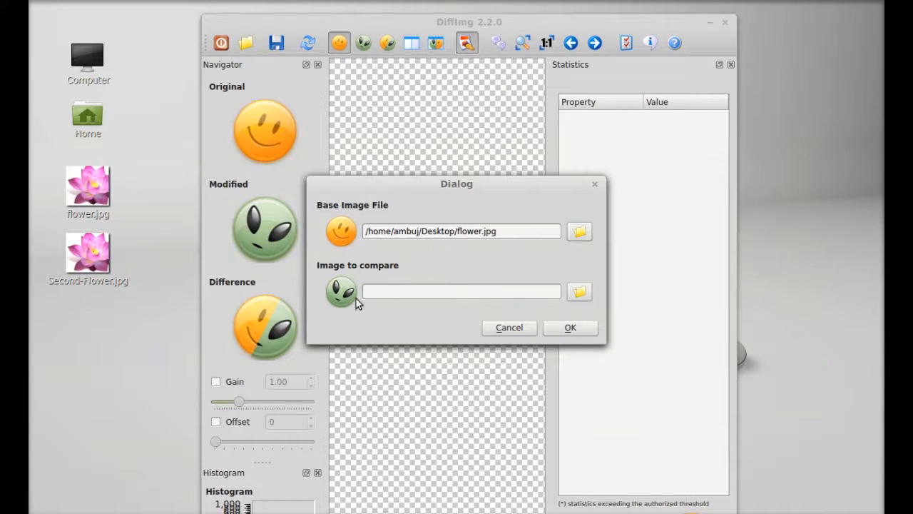
mouse_move(579, 291)
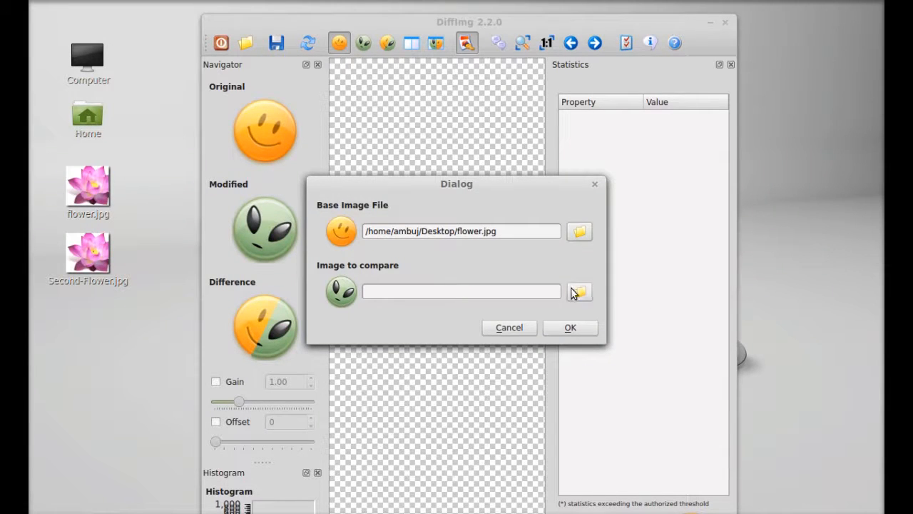
click(580, 291)
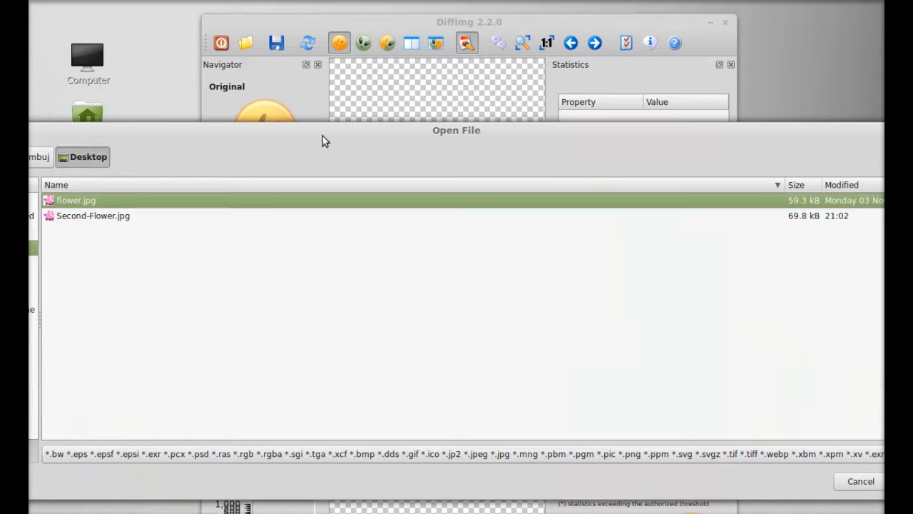
click(92, 215)
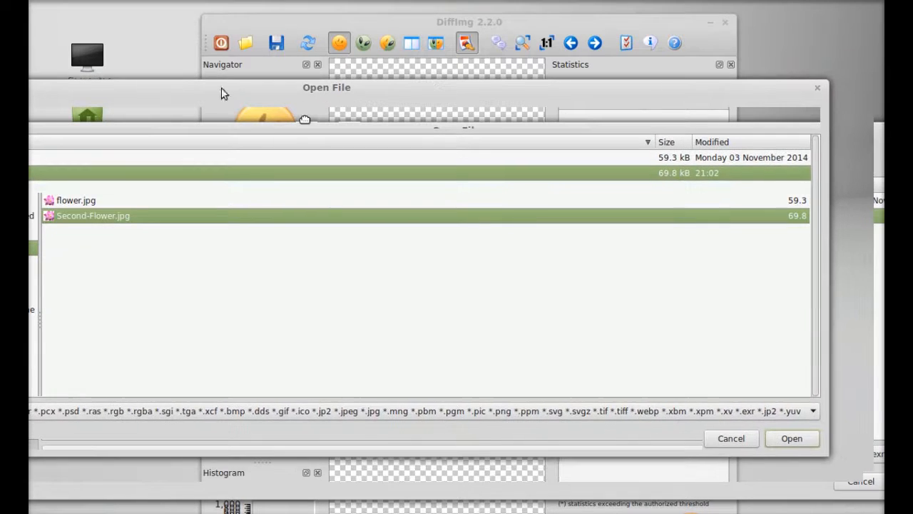
click(791, 439)
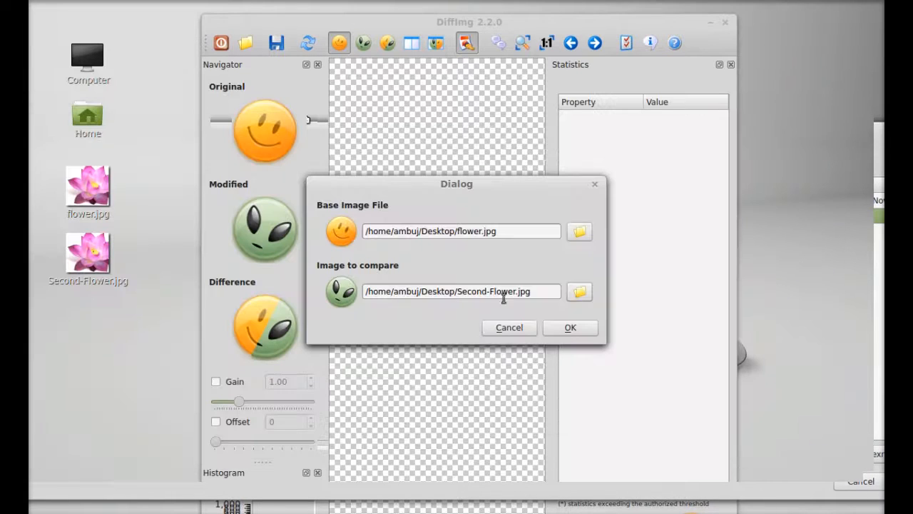
mouse_move(465, 267)
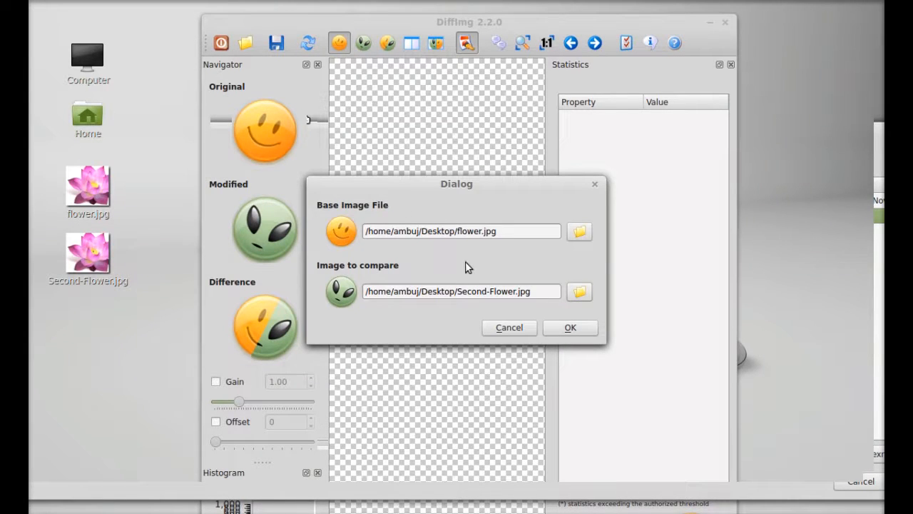
click(569, 327)
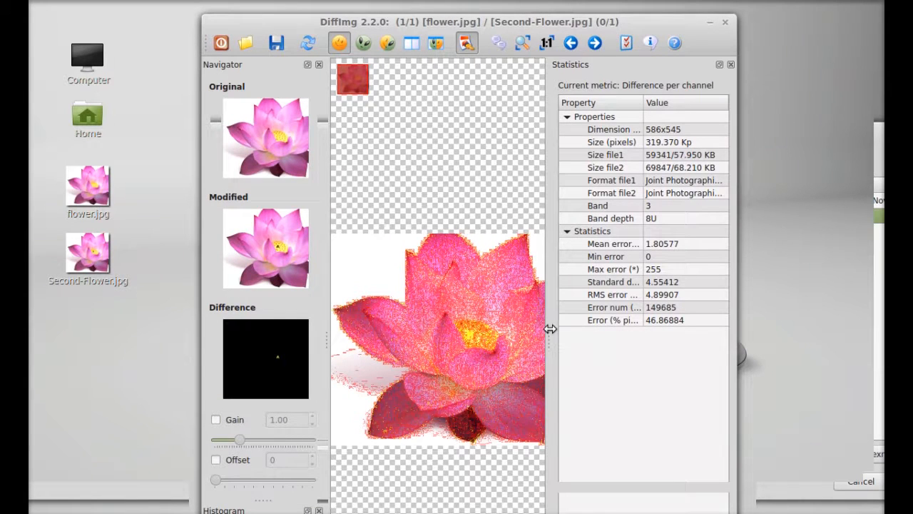
mouse_move(260, 116)
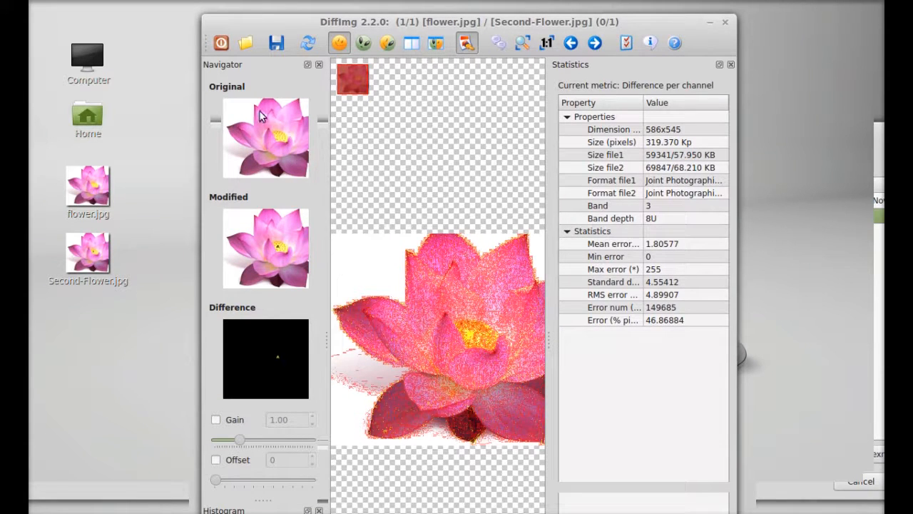
mouse_move(264, 127)
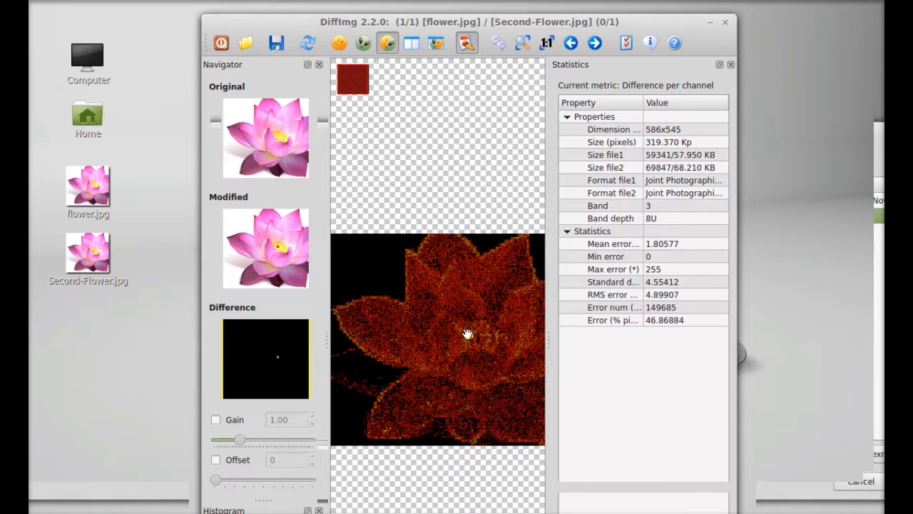
mouse_move(297, 272)
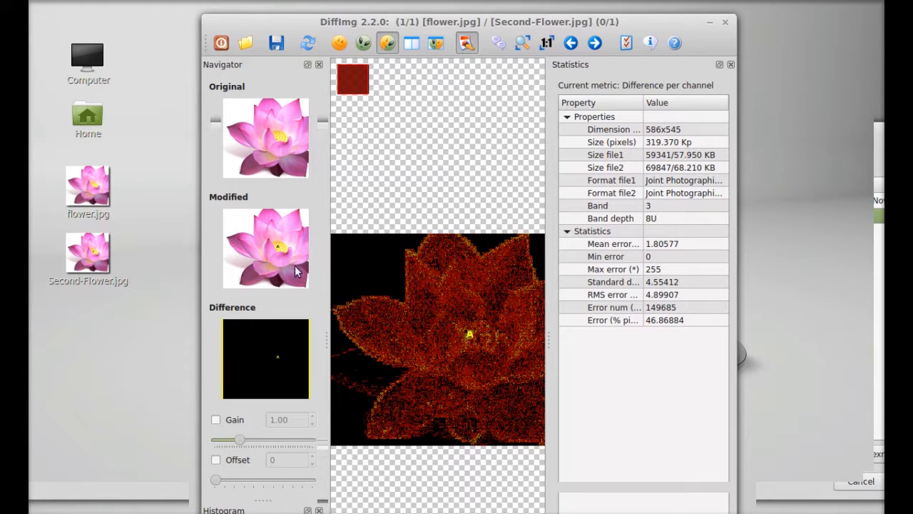
mouse_move(280, 362)
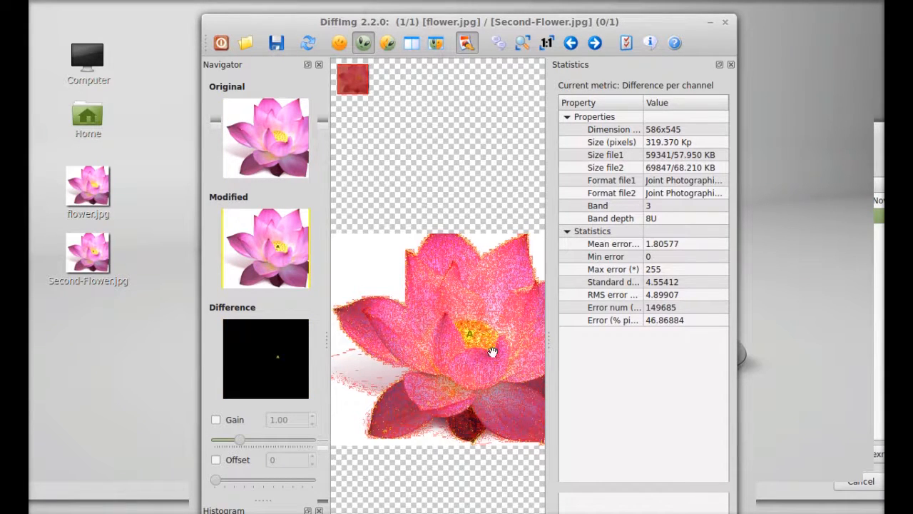
mouse_move(411, 339)
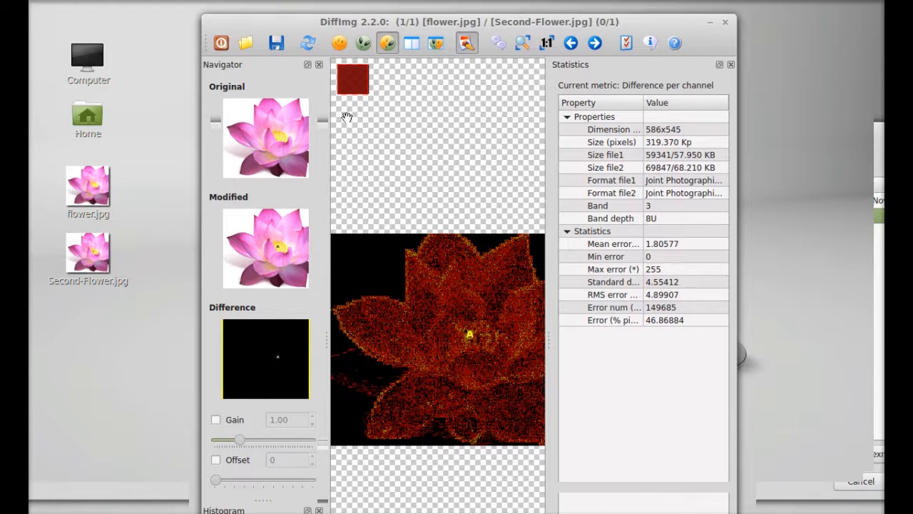
mouse_move(415, 76)
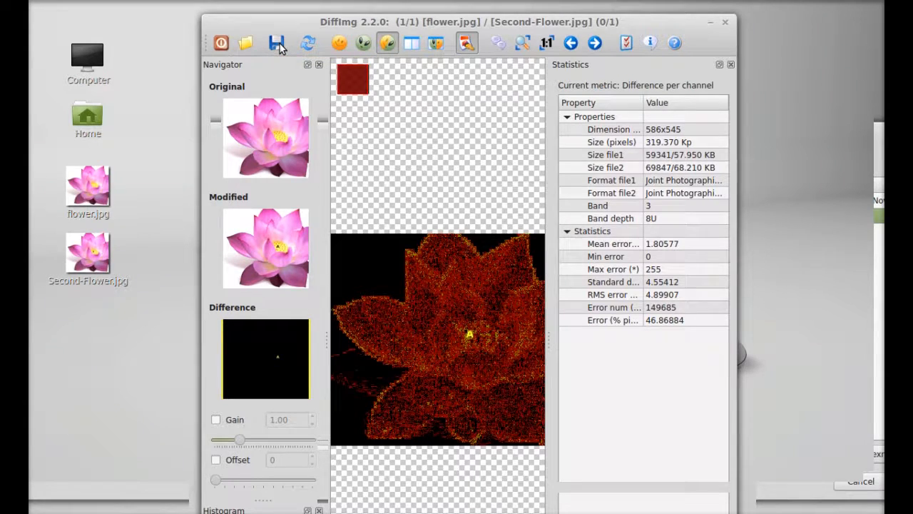
Save the difference image as diff.png and open it from Nemo's Home folder
click(276, 43)
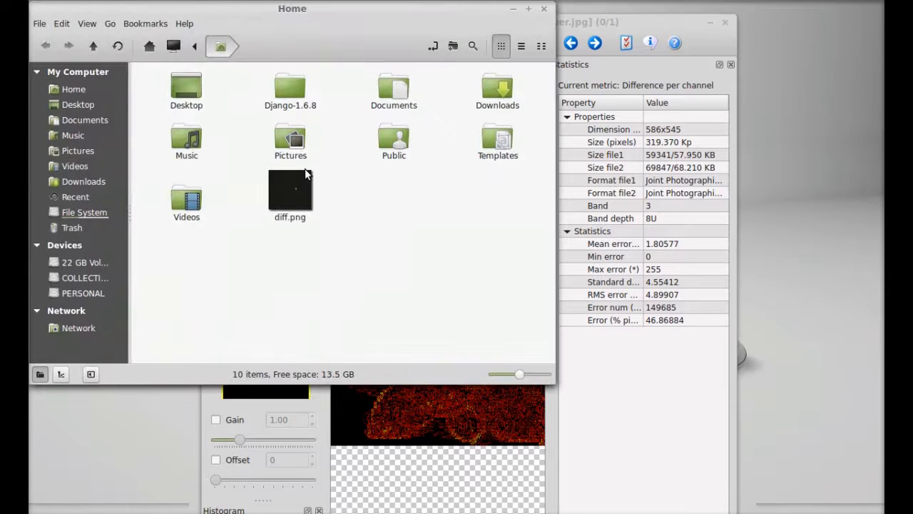
double_click(289, 190)
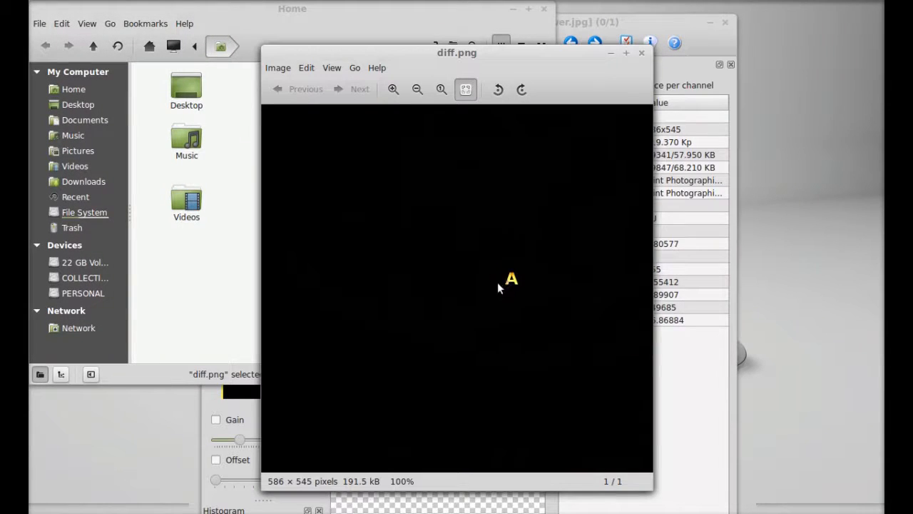
mouse_move(508, 295)
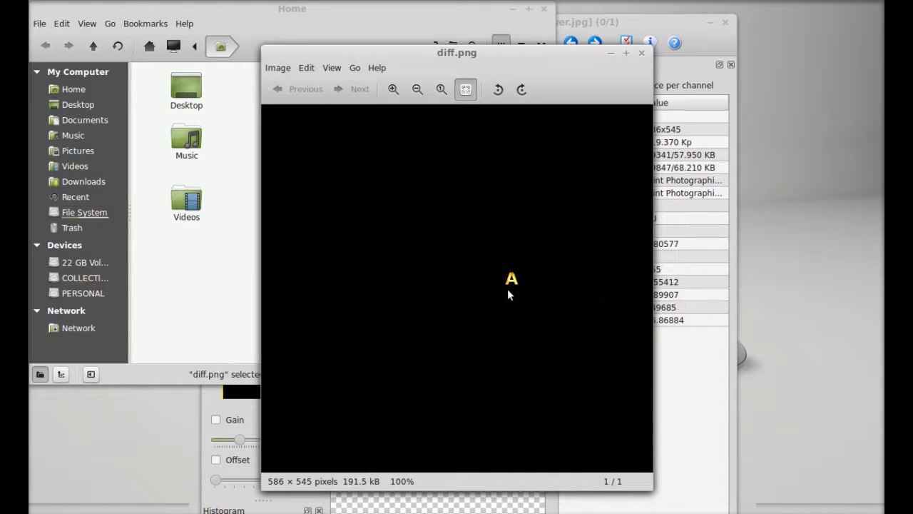
mouse_move(509, 284)
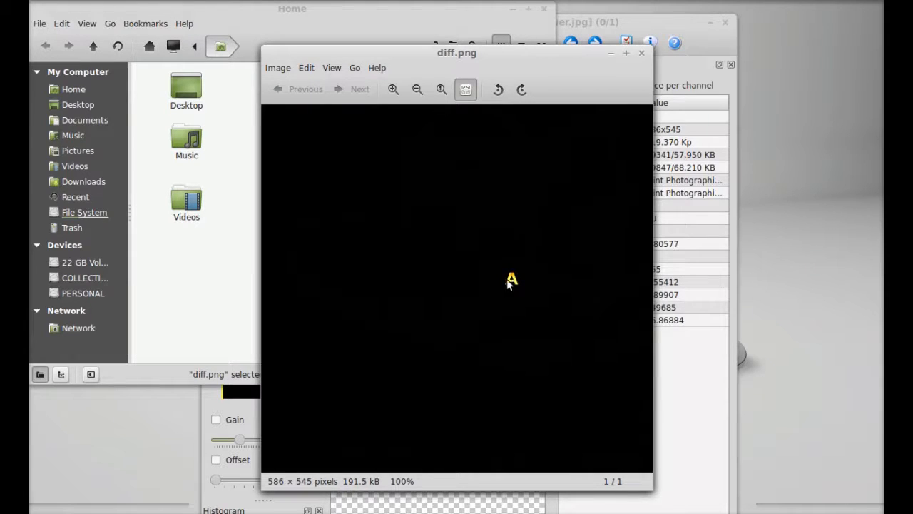
mouse_move(524, 280)
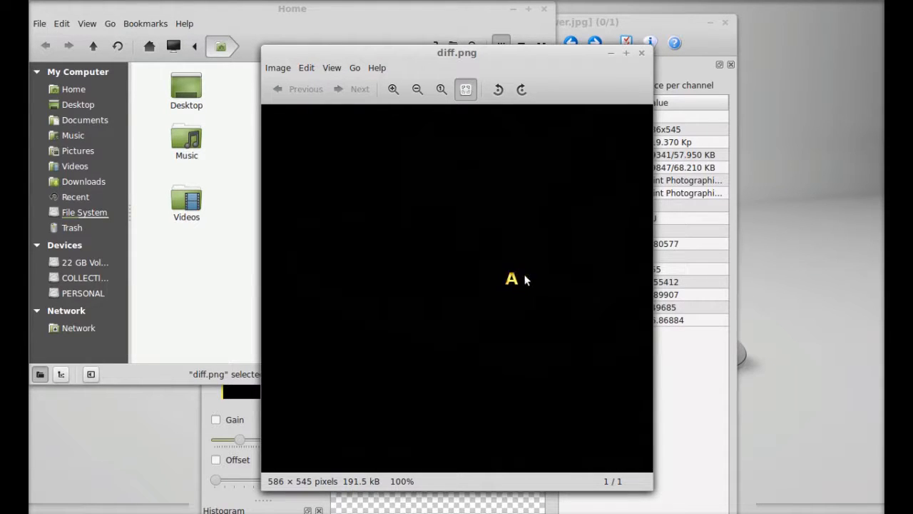